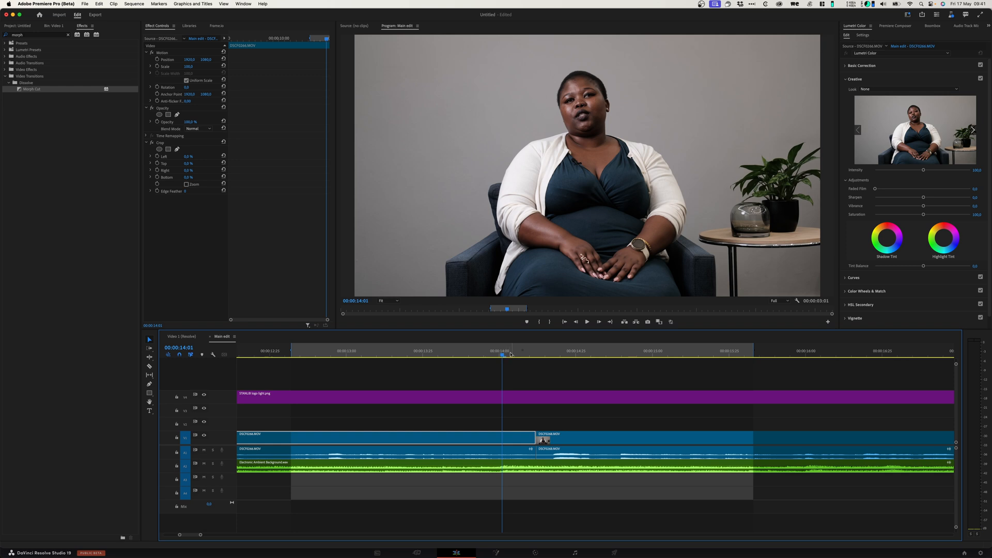
pyautogui.moveTo(577, 352)
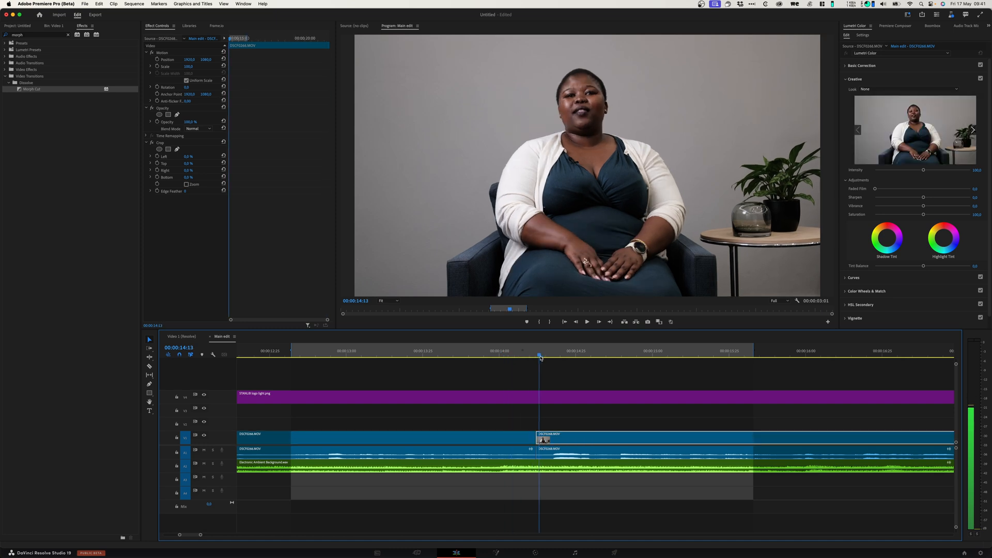
# Step: Preview the raw jump cut, then drop Morph Cut (Video Transitions > Dissolve) onto the V1 edit point
pyautogui.click(385, 354)
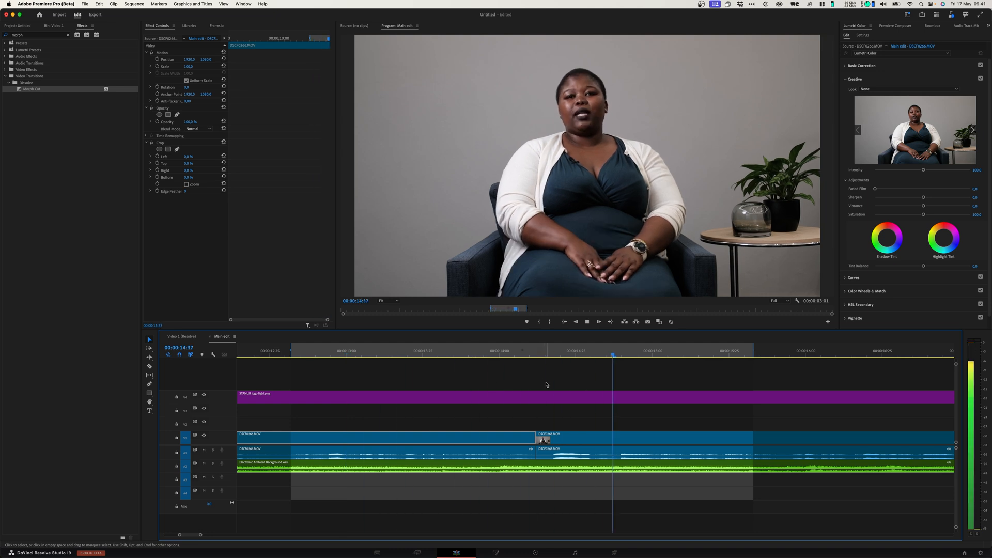
pyautogui.click(523, 350)
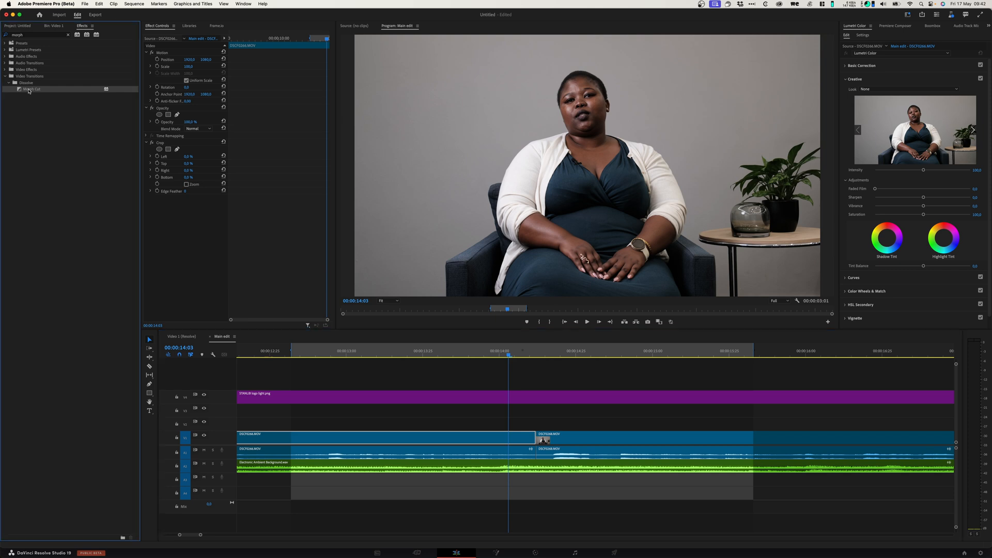
pyautogui.moveTo(29, 89); pyautogui.dragTo(534, 441)
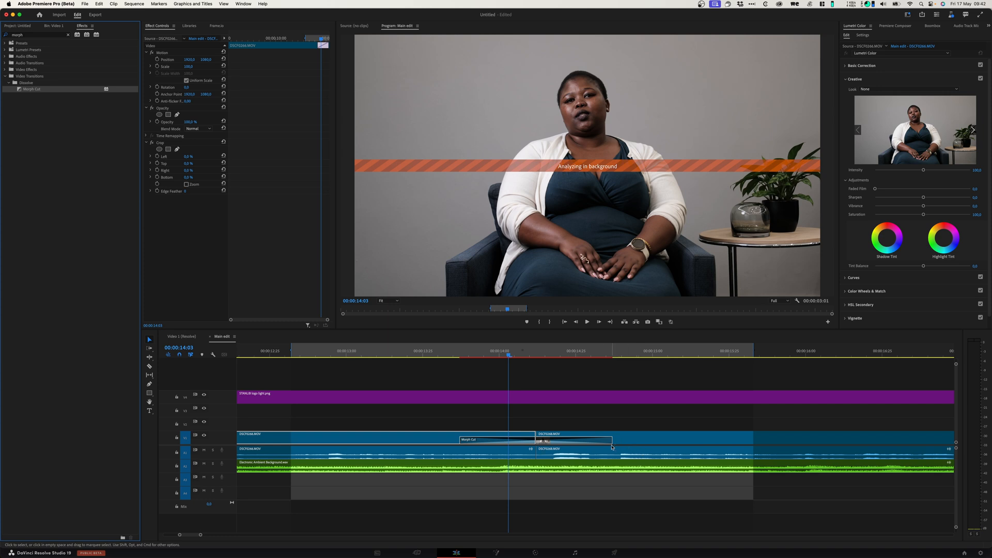
pyautogui.moveTo(545, 385)
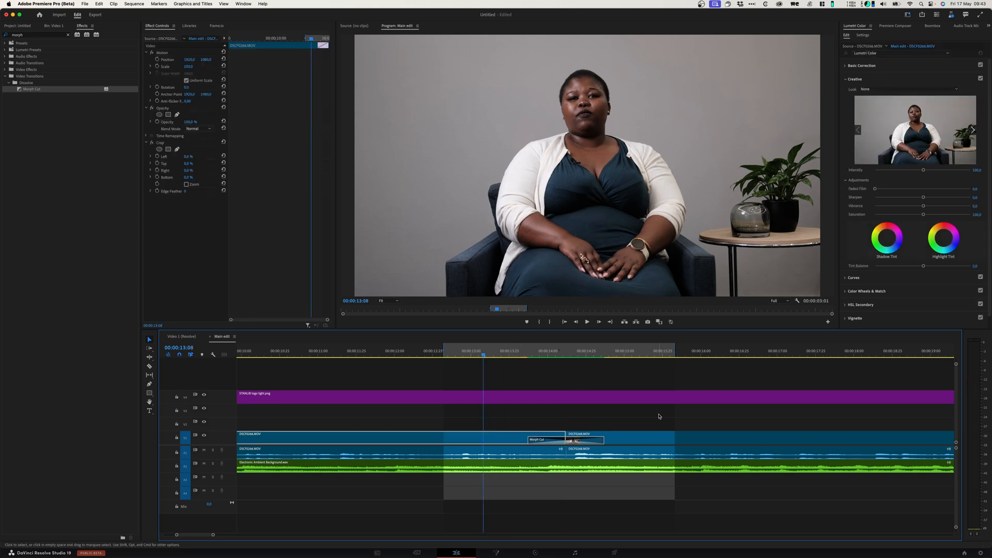
# Step: Select the Morph Cut on the jump cut so its edges can be trimmed shorter
pyautogui.click(585, 321)
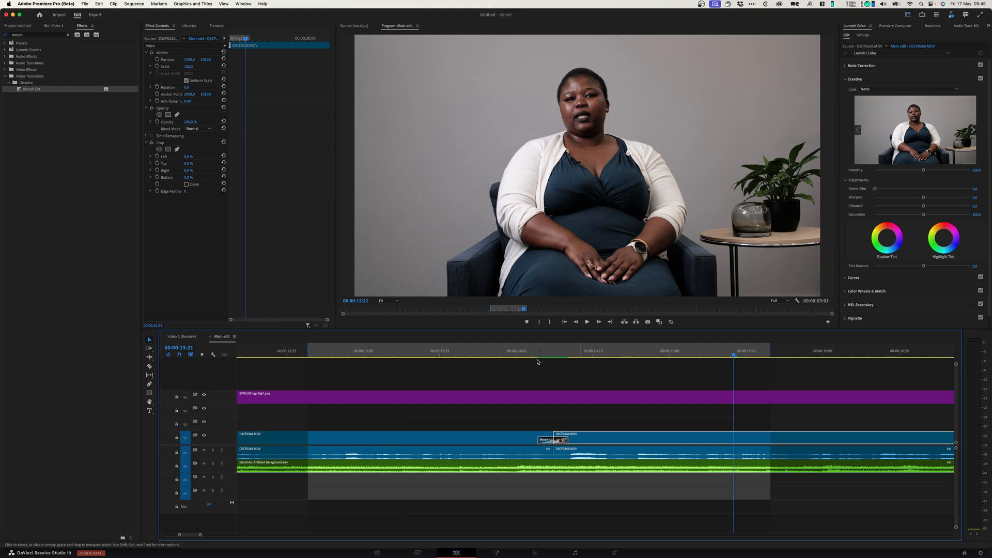
pyautogui.click(576, 351)
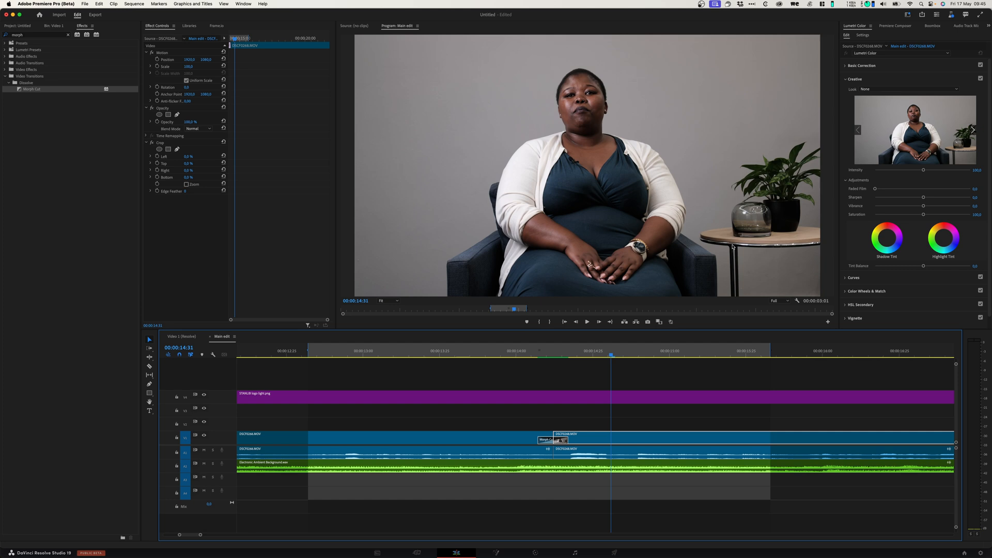
pyautogui.moveTo(533, 382)
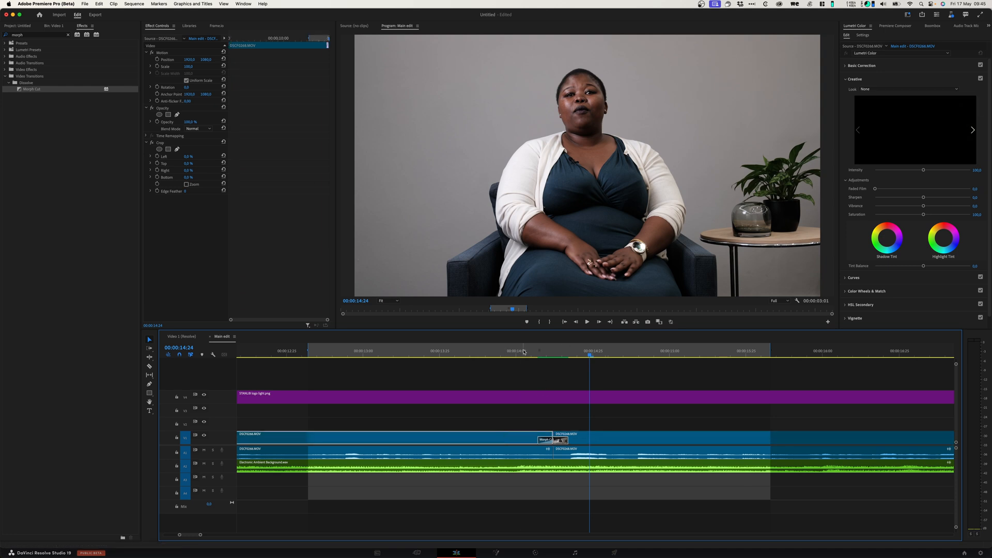
pyautogui.click(522, 350)
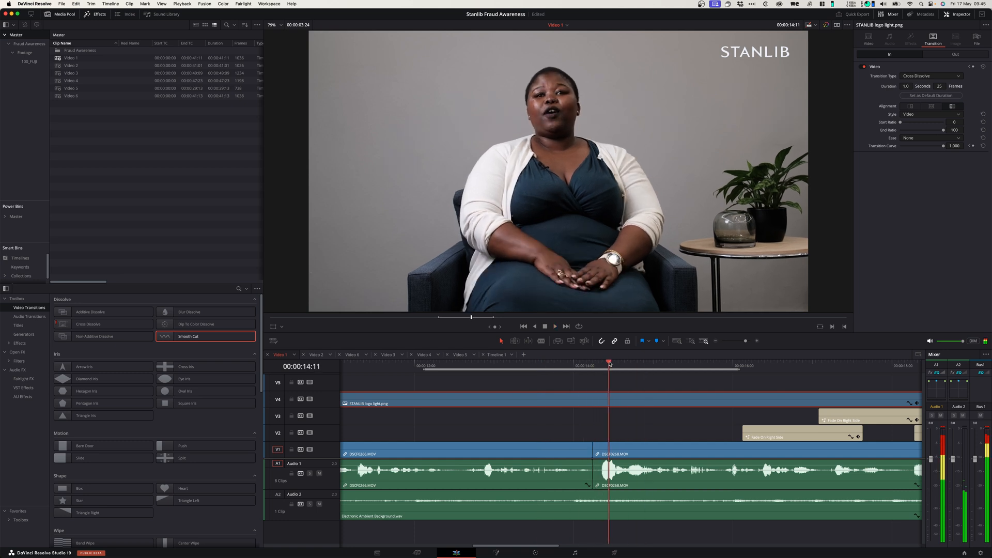
# Step: Drop Smooth Cut from Toolbox > Video Transitions onto the edit between the DSC9268 clips on V1
pyautogui.moveTo(609, 362); pyautogui.dragTo(567, 363)
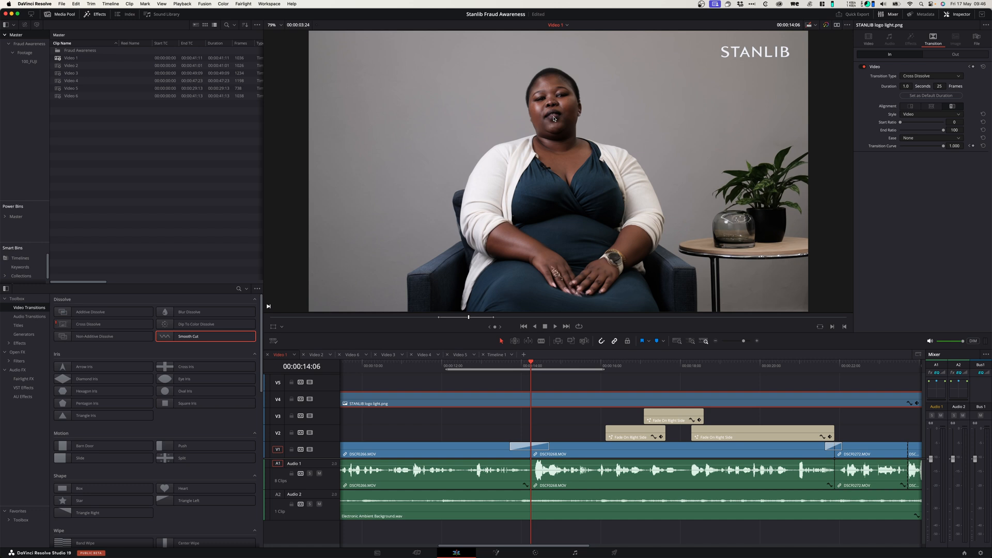
pyautogui.moveTo(564, 121)
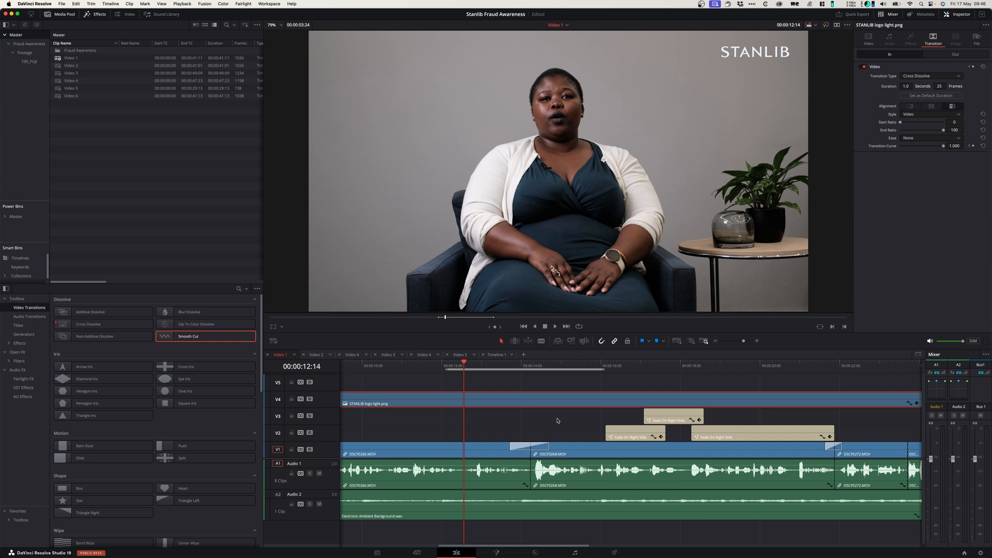
pyautogui.moveTo(555, 421)
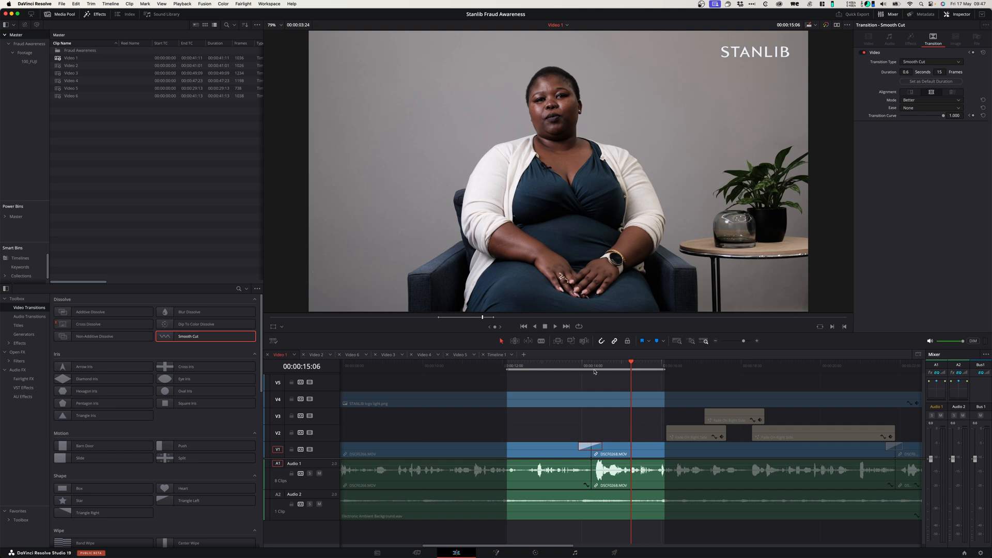
pyautogui.moveTo(583, 458)
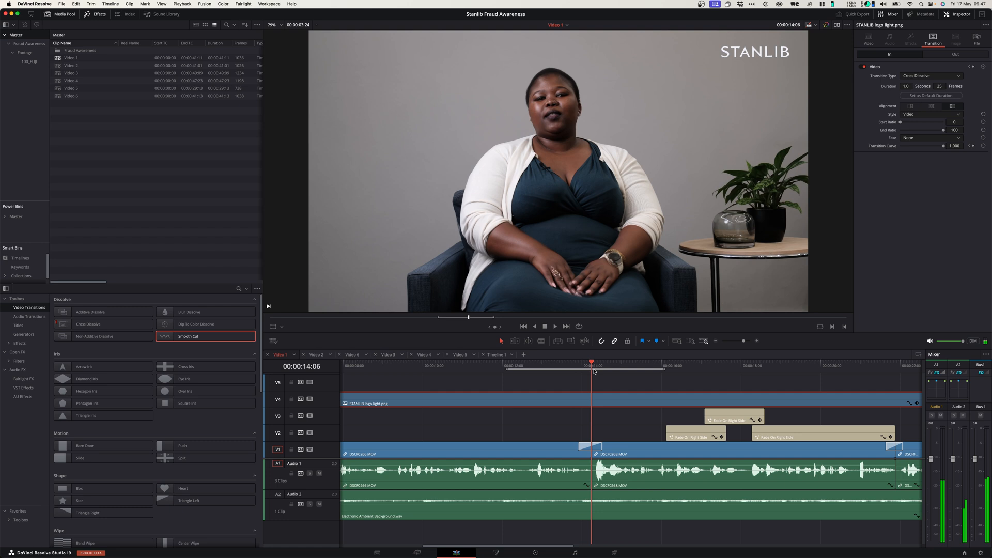
pyautogui.click(540, 365)
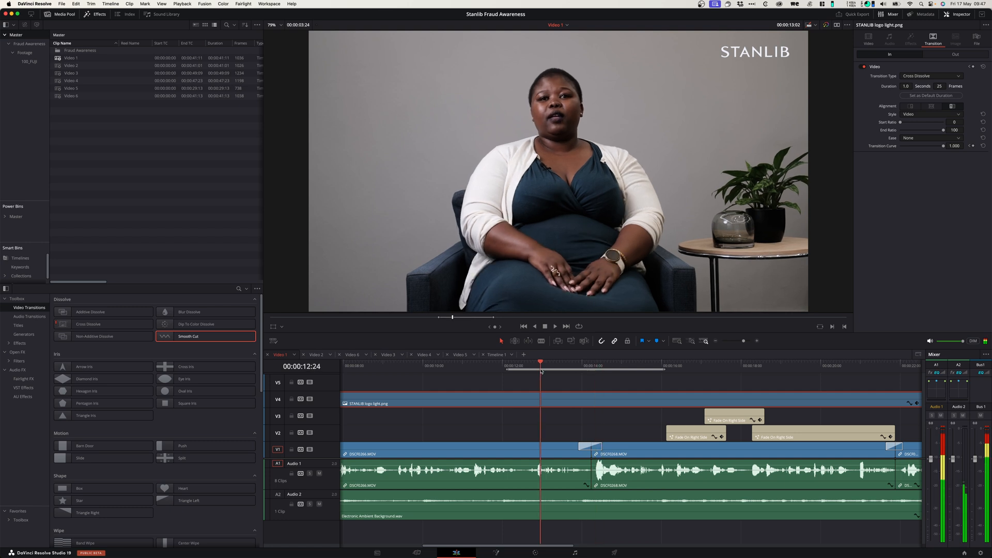
pyautogui.click(554, 326)
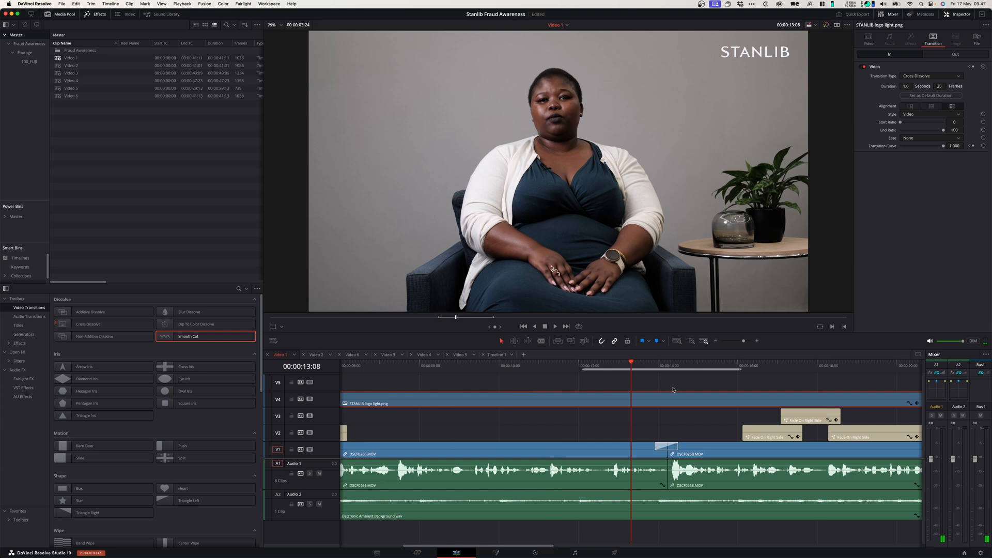
pyautogui.click(554, 326)
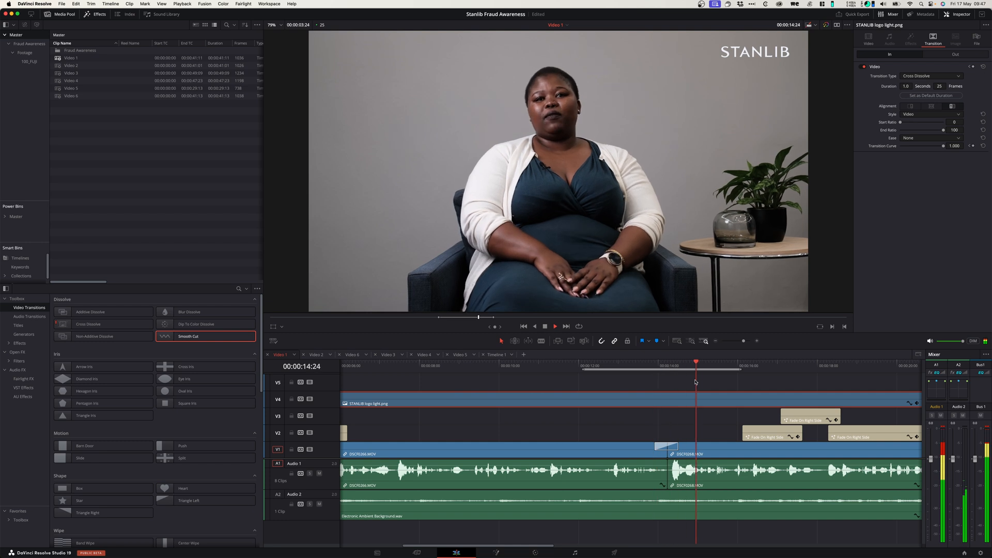